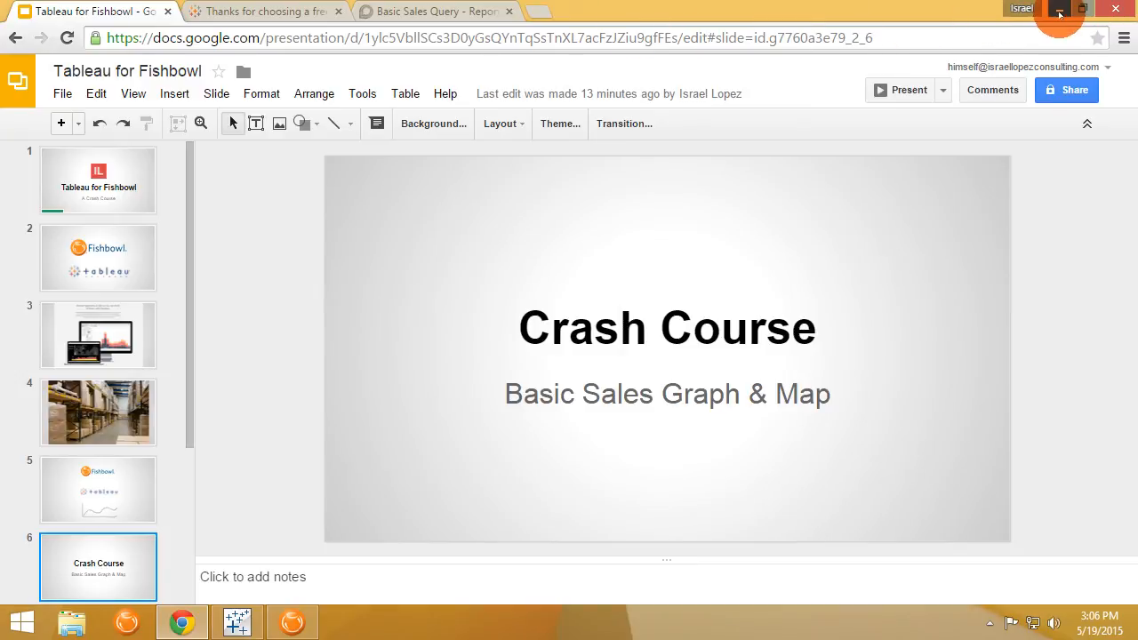
Switch from the slides to Tableau Desktop and show the full More Servers connector list
click(237, 623)
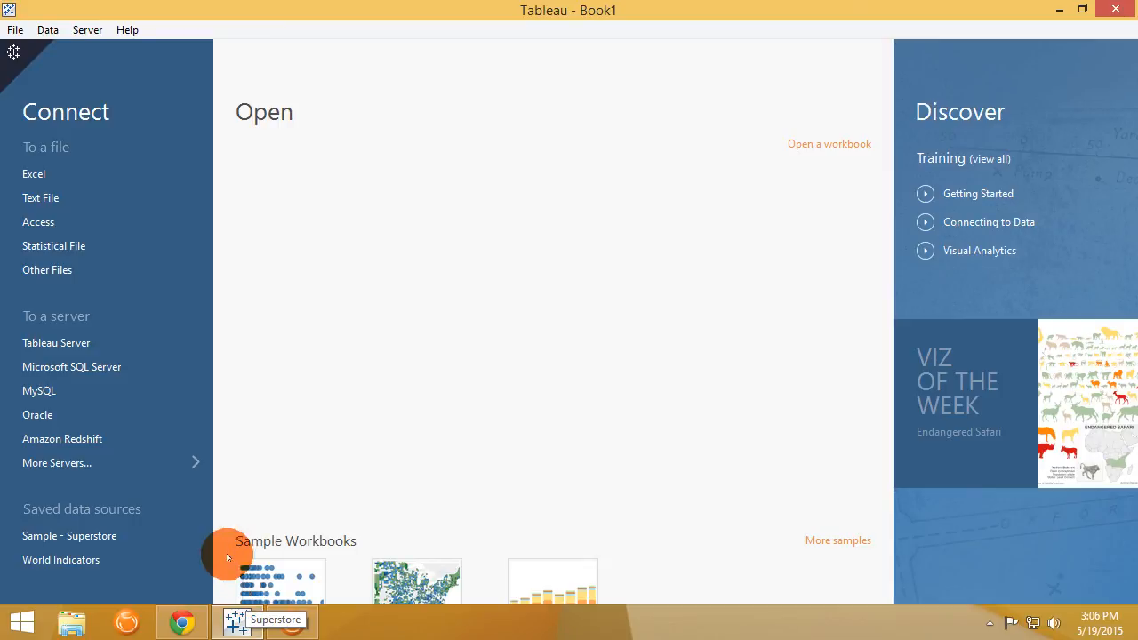
click(57, 463)
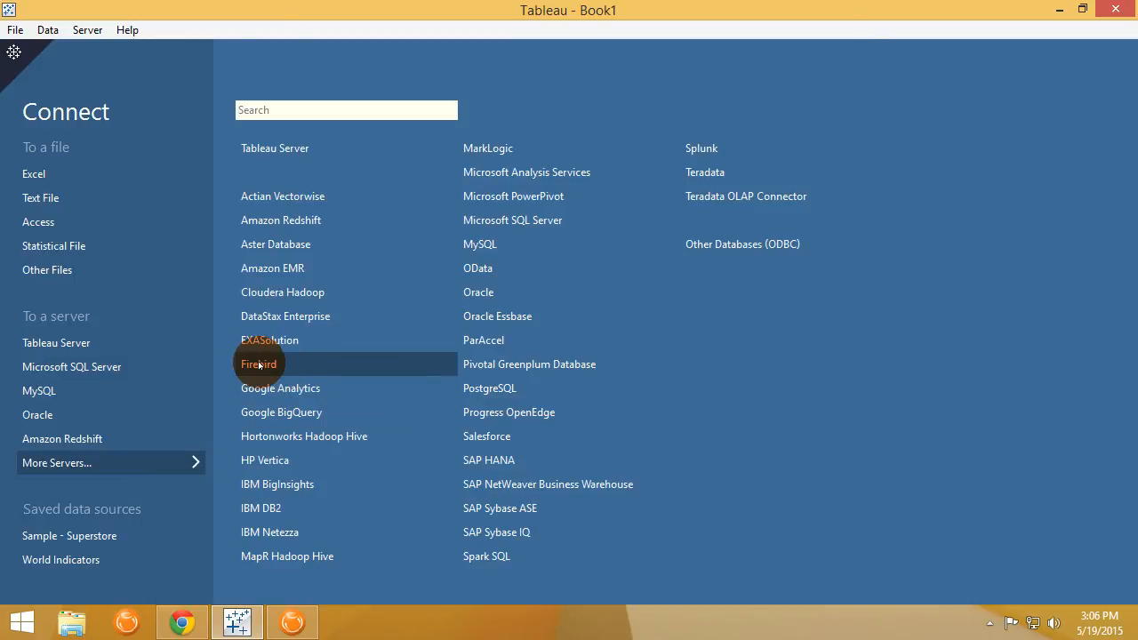
Start a Firebird connection to localhost and browse to Fishbowl's database\data\EXAMPLE.FDB file
click(260, 363)
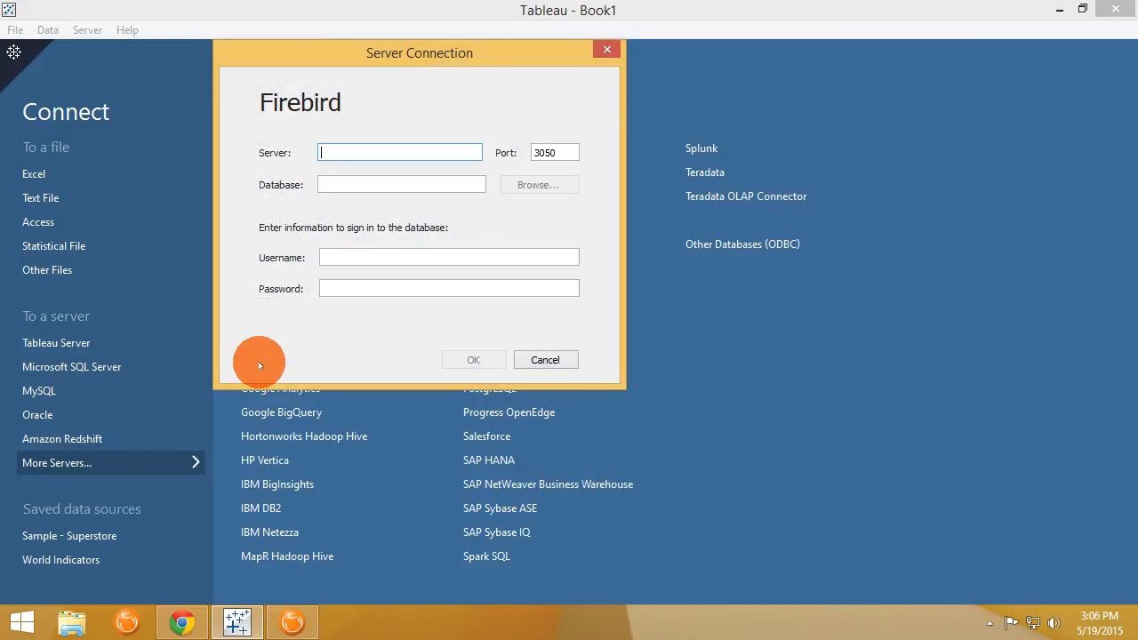
text(localhost)
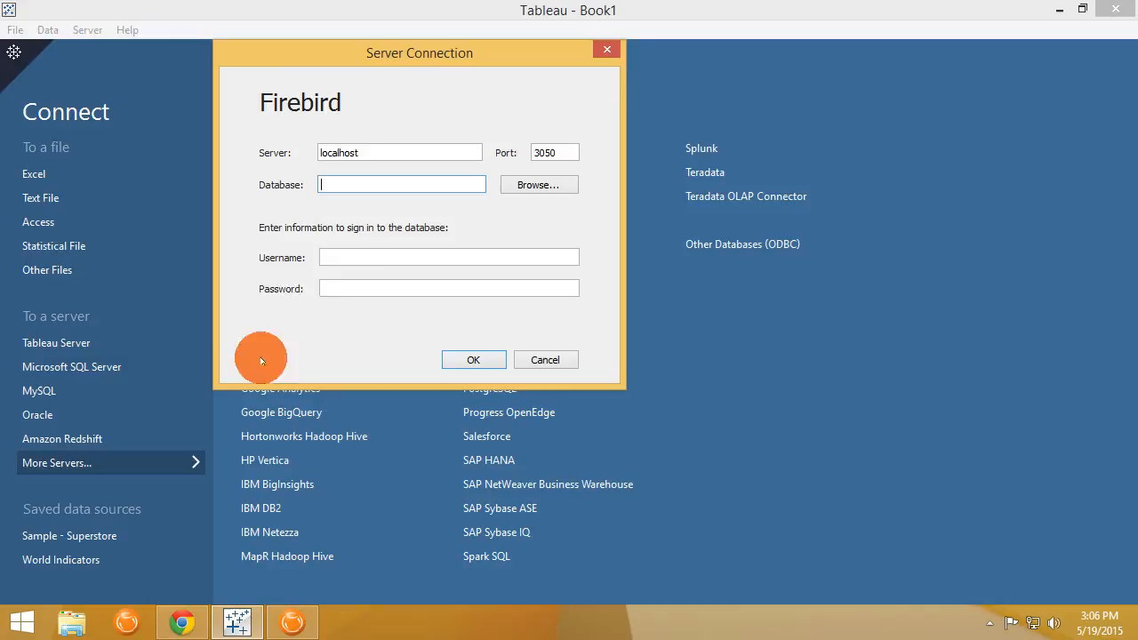
click(539, 183)
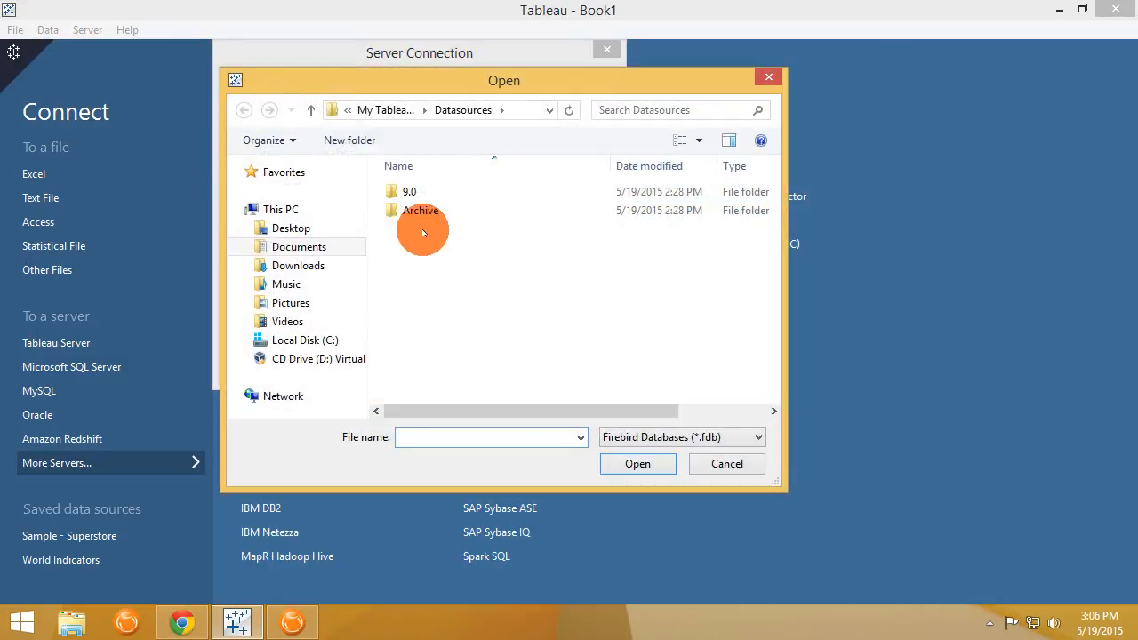
click(306, 340)
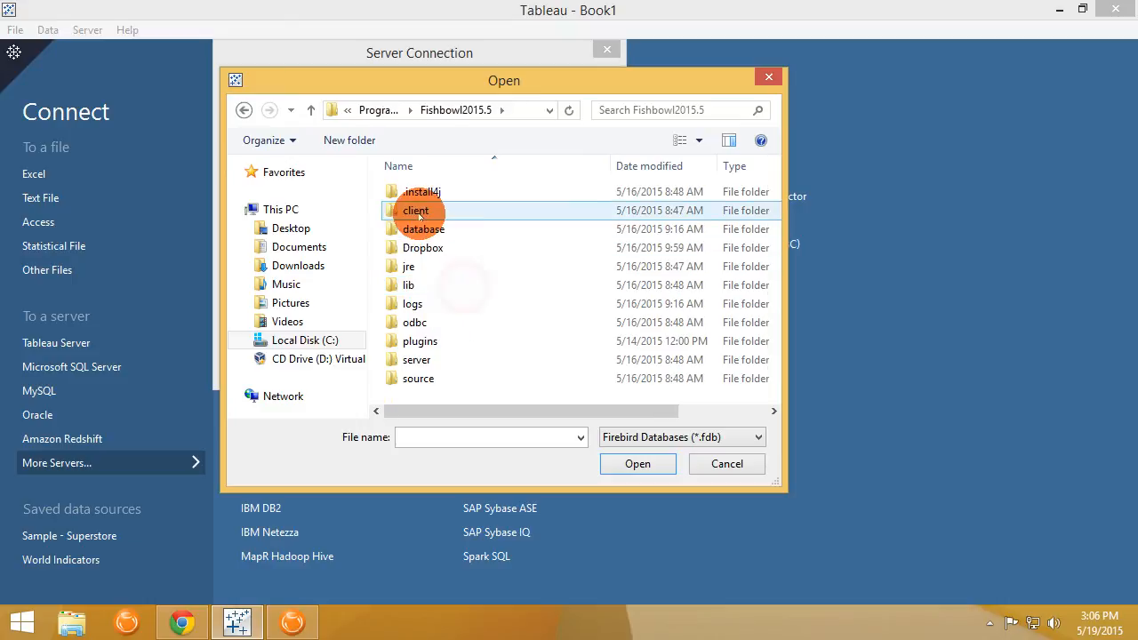
double_click(423, 228)
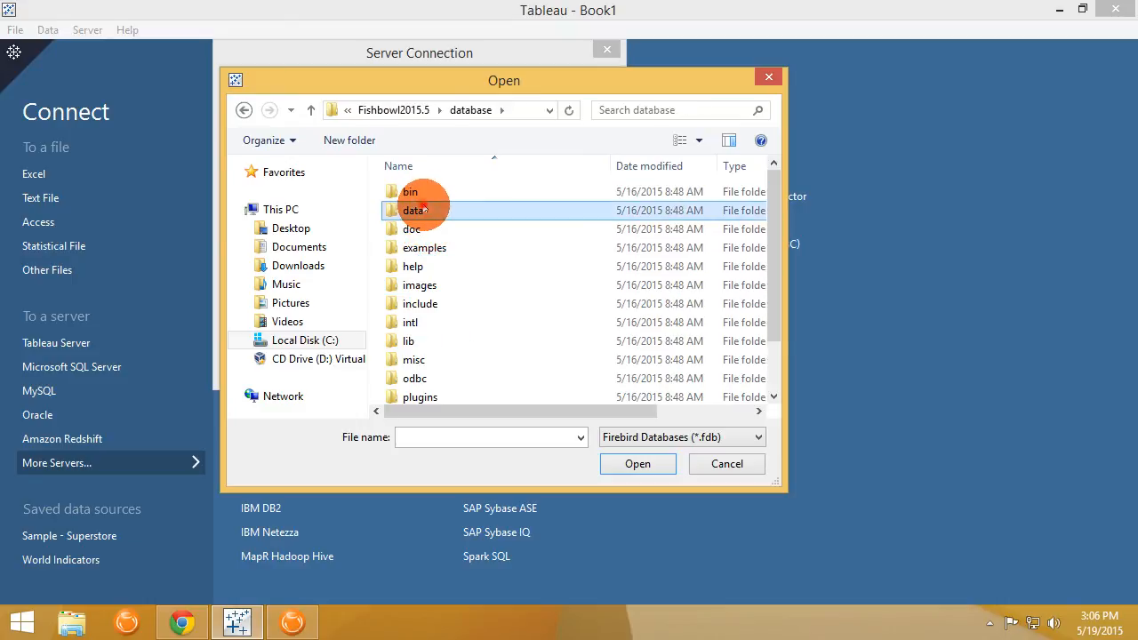
click(636, 464)
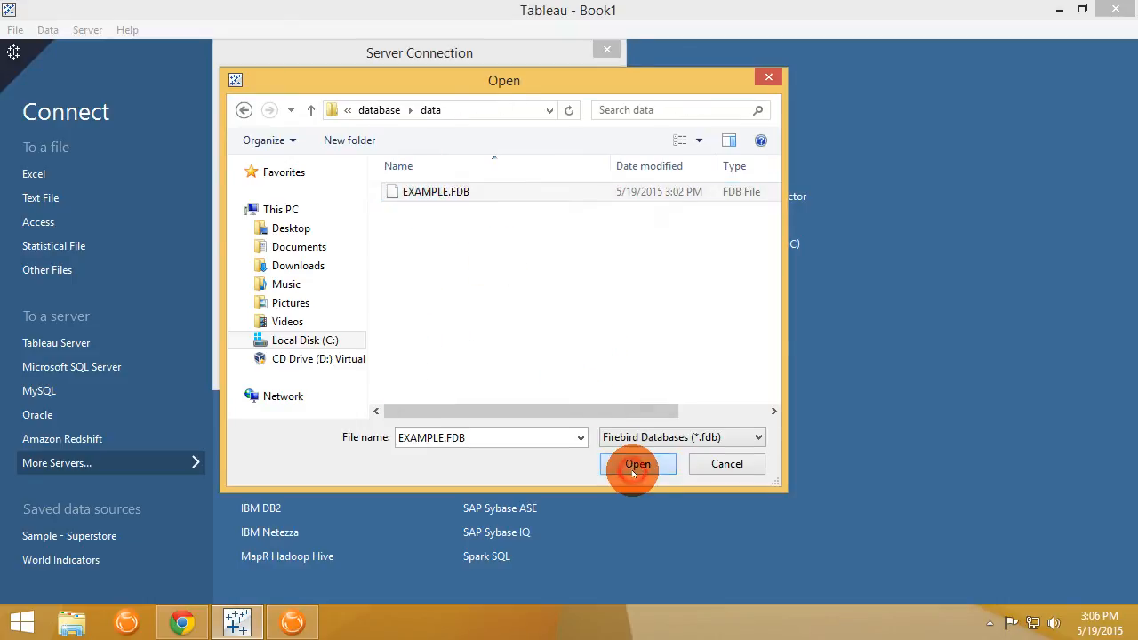
click(636, 463)
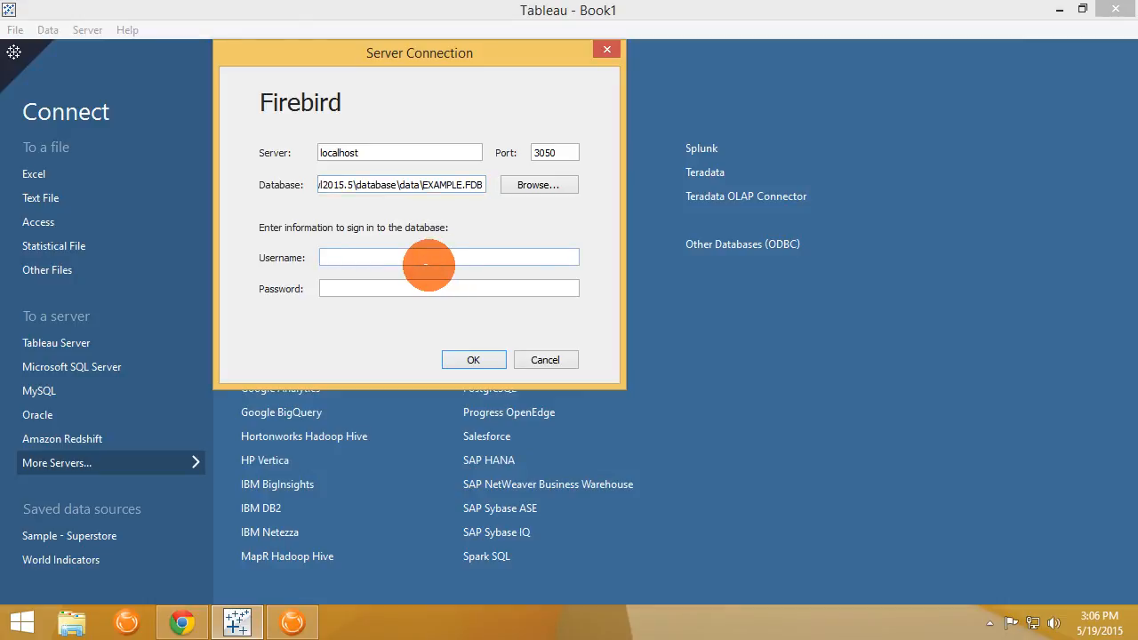
Enter the credentials and connect to the Firebird example database
text(gone)
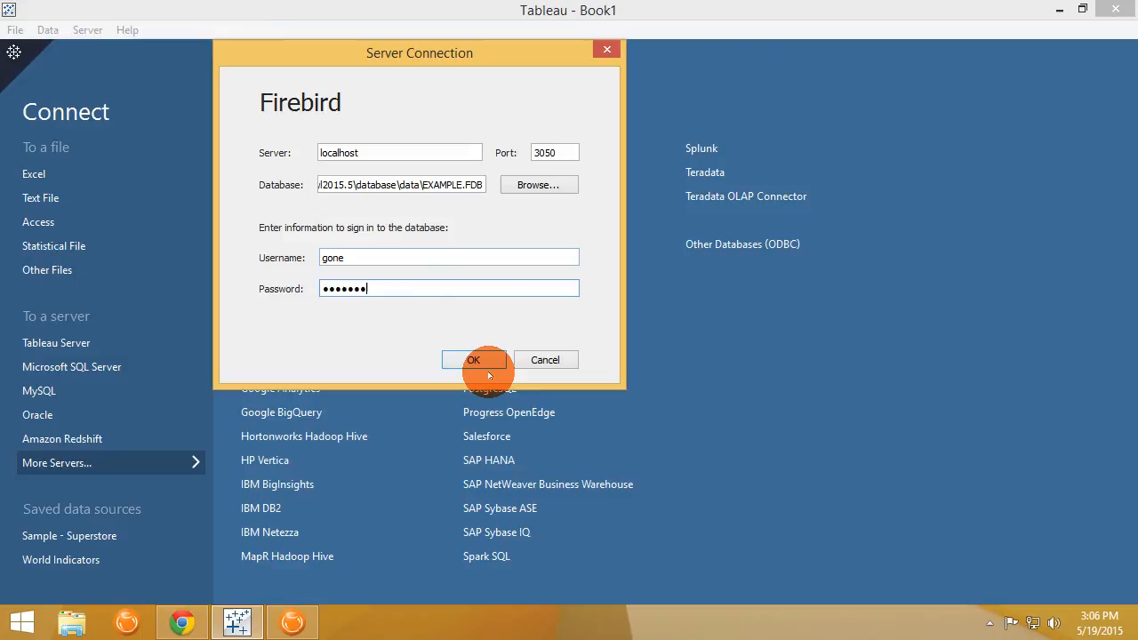
click(475, 359)
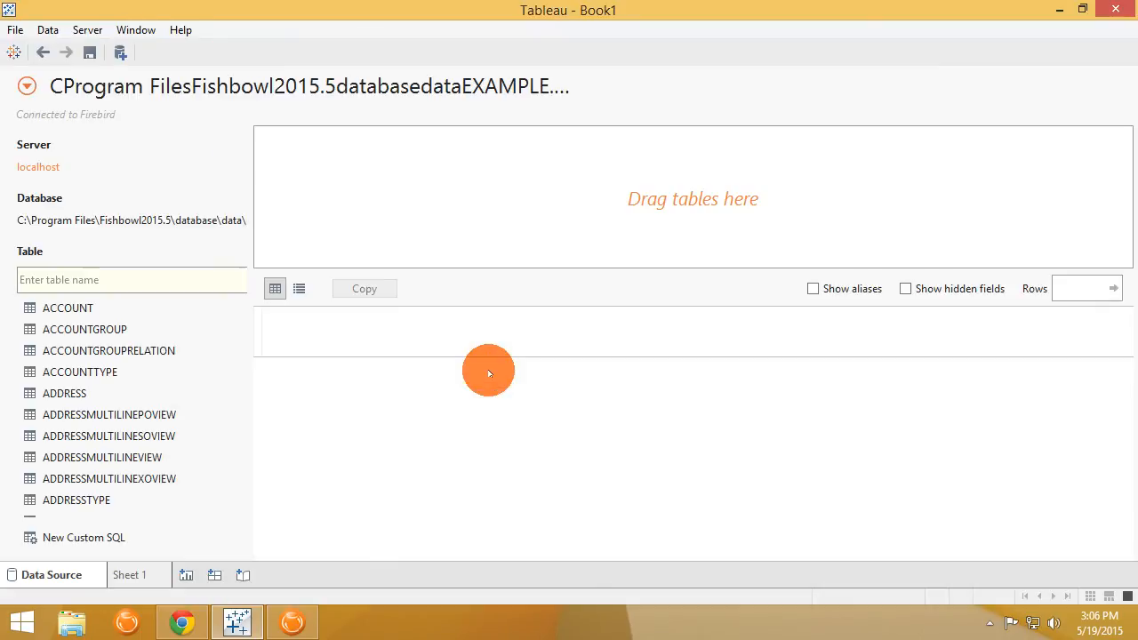
mouse_move(480, 364)
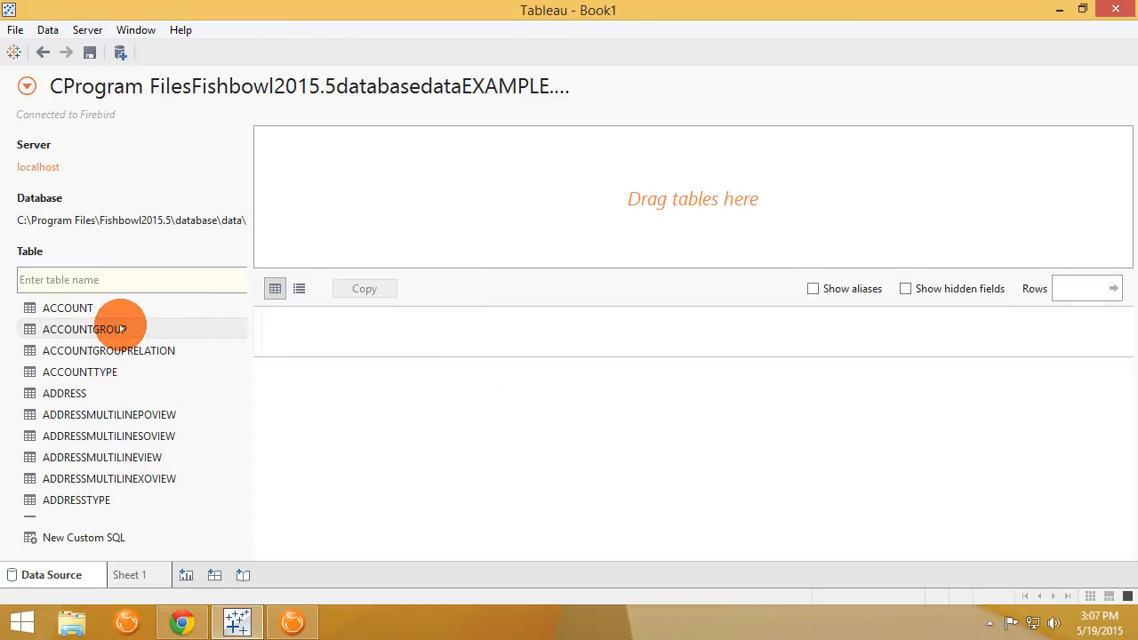
Add the ACCOUNTGROUP table, then remove both ACCOUNTGROUP and ACCOUNT from the data source
double_click(68, 307)
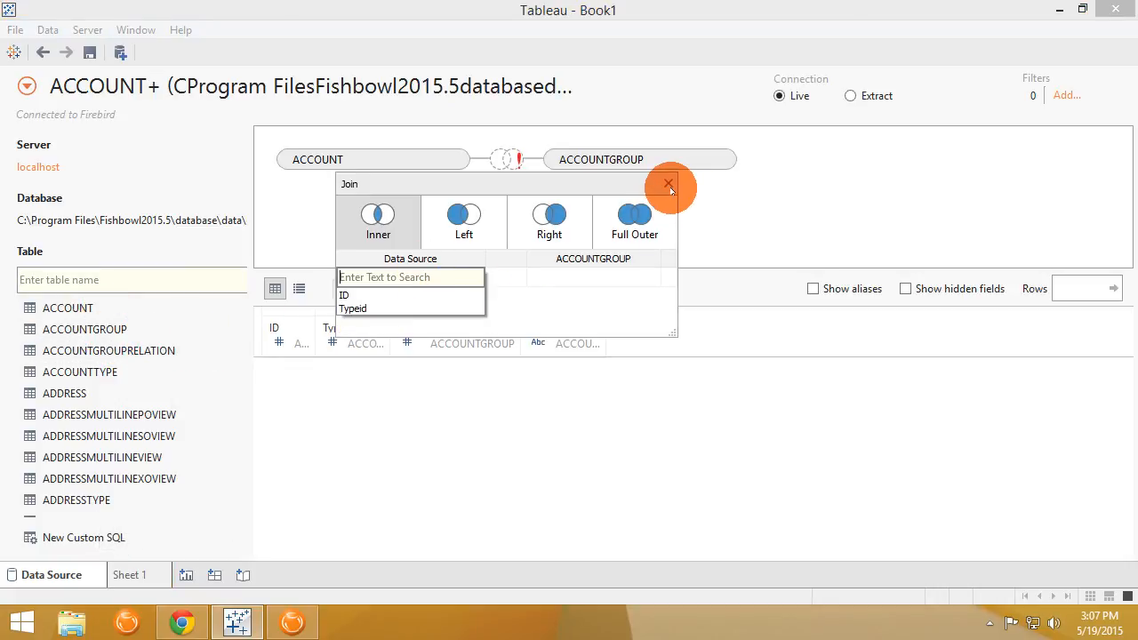
click(664, 183)
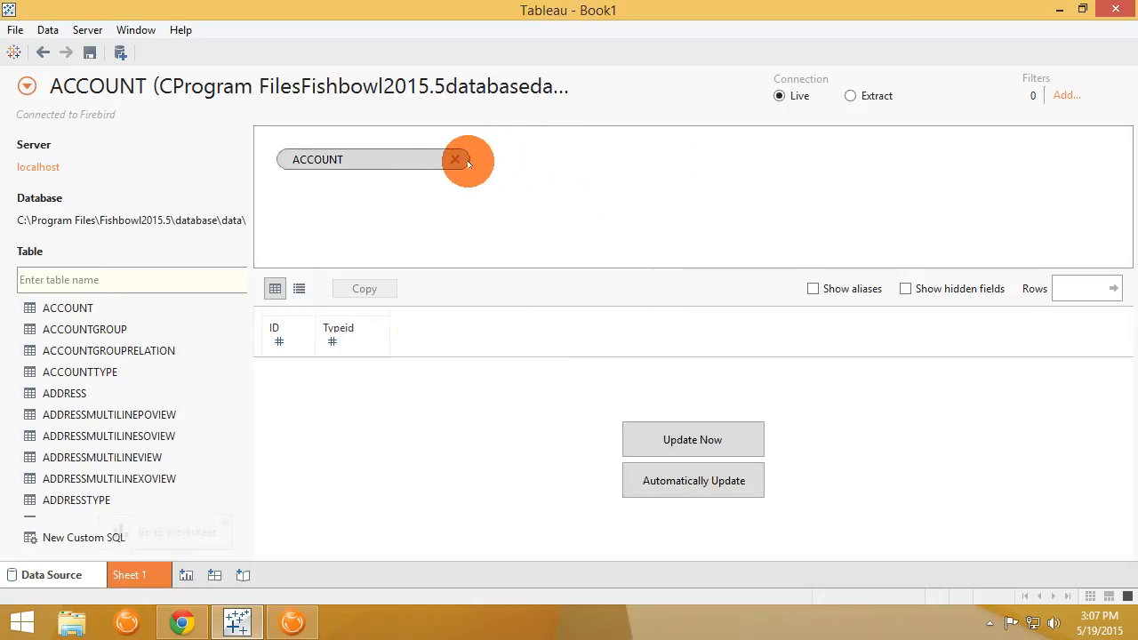
click(457, 160)
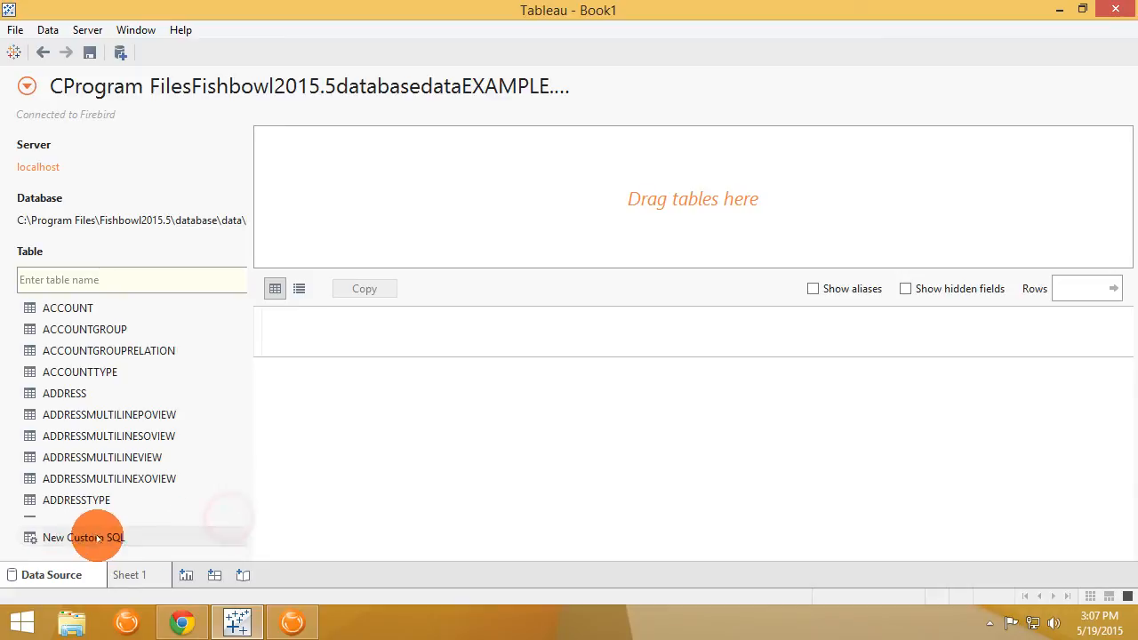
Start a New Custom SQL query and switch to the browser to fetch it
click(84, 537)
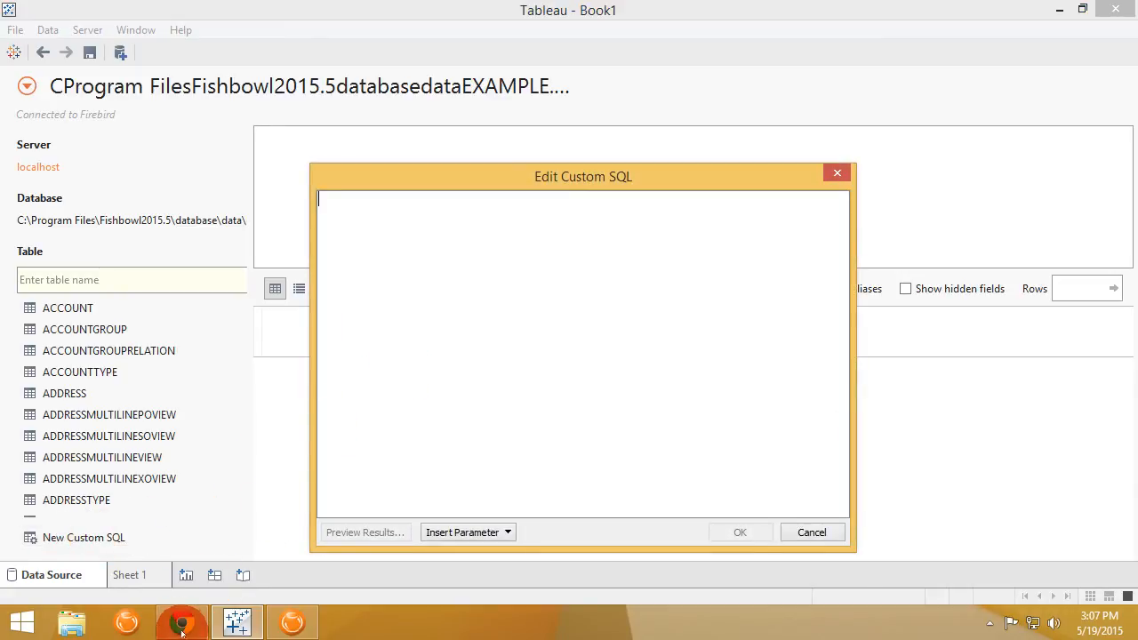
click(182, 620)
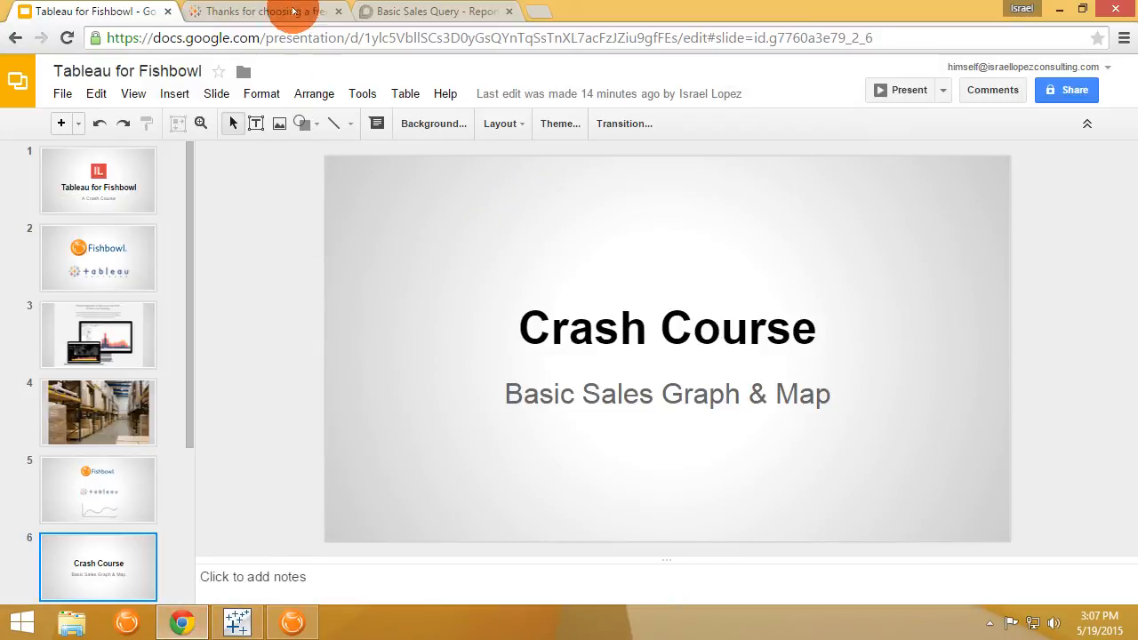
Copy the Basic Sales Query SQL from the Discourse forum post and return to Tableau
click(444, 11)
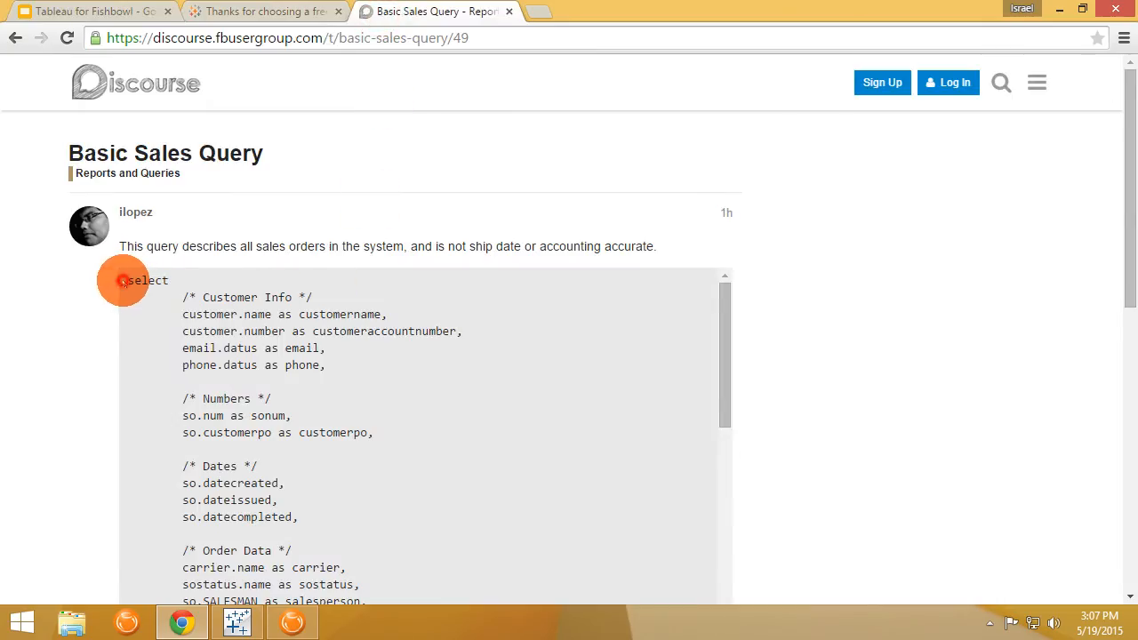
scroll(down, 3)
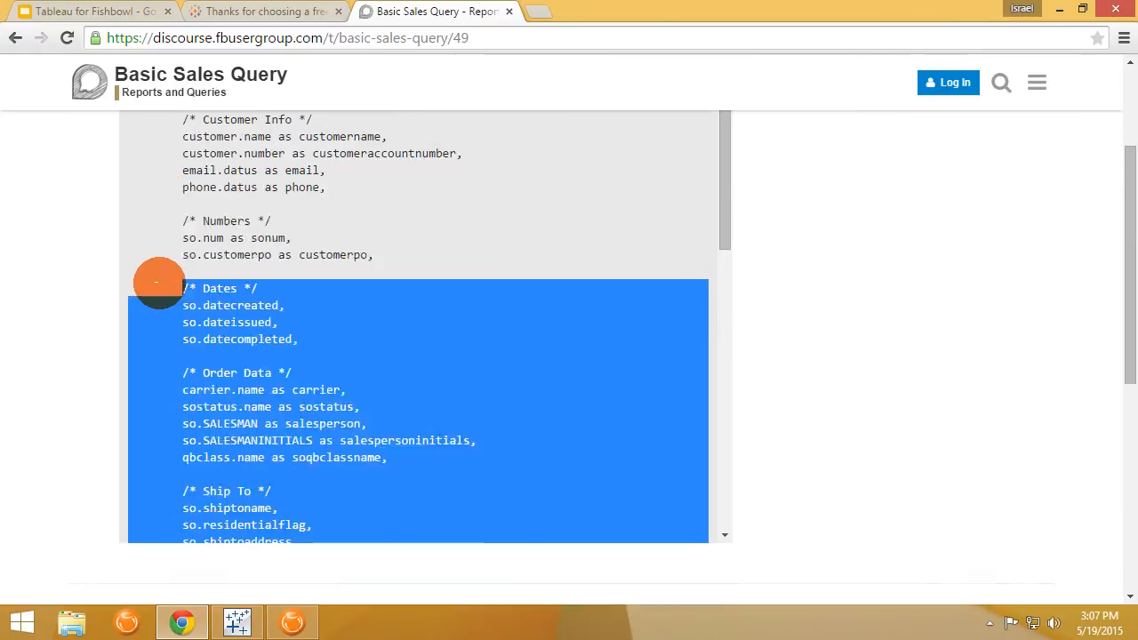
right_click(160, 283)
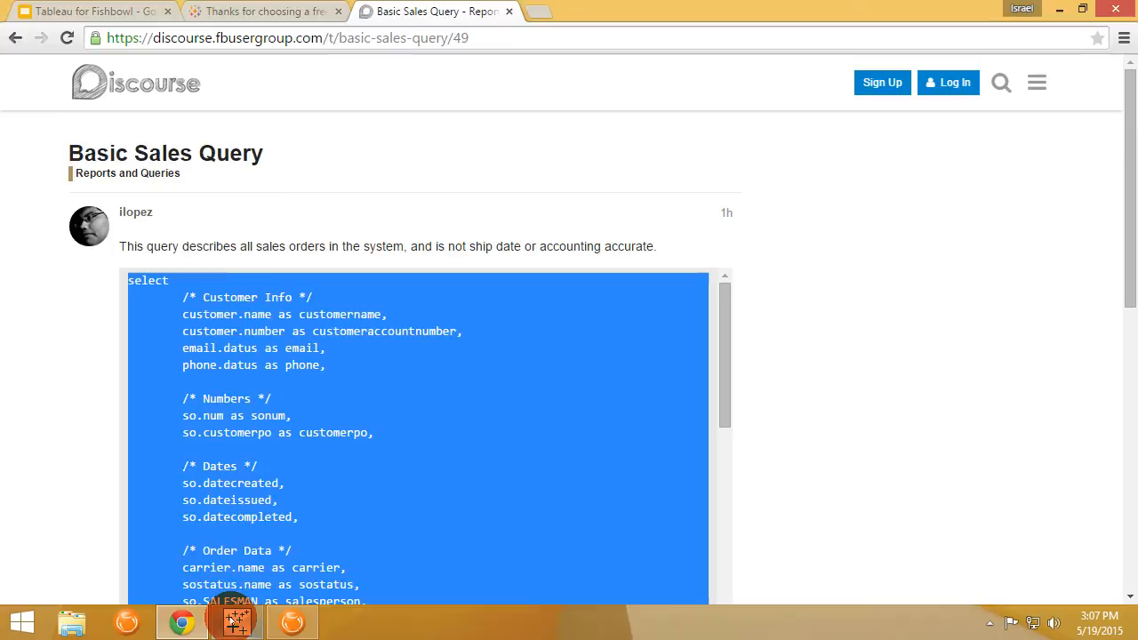
click(234, 623)
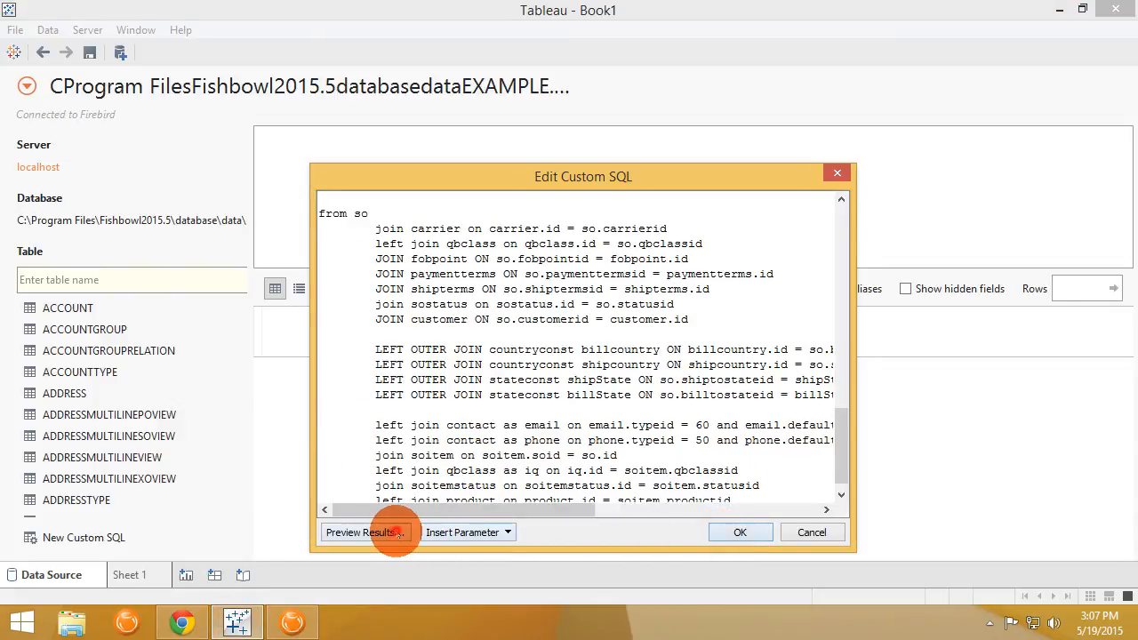
Preview the custom SQL's 153 sales rows, confirm the query, and go to Sheet 1
click(362, 531)
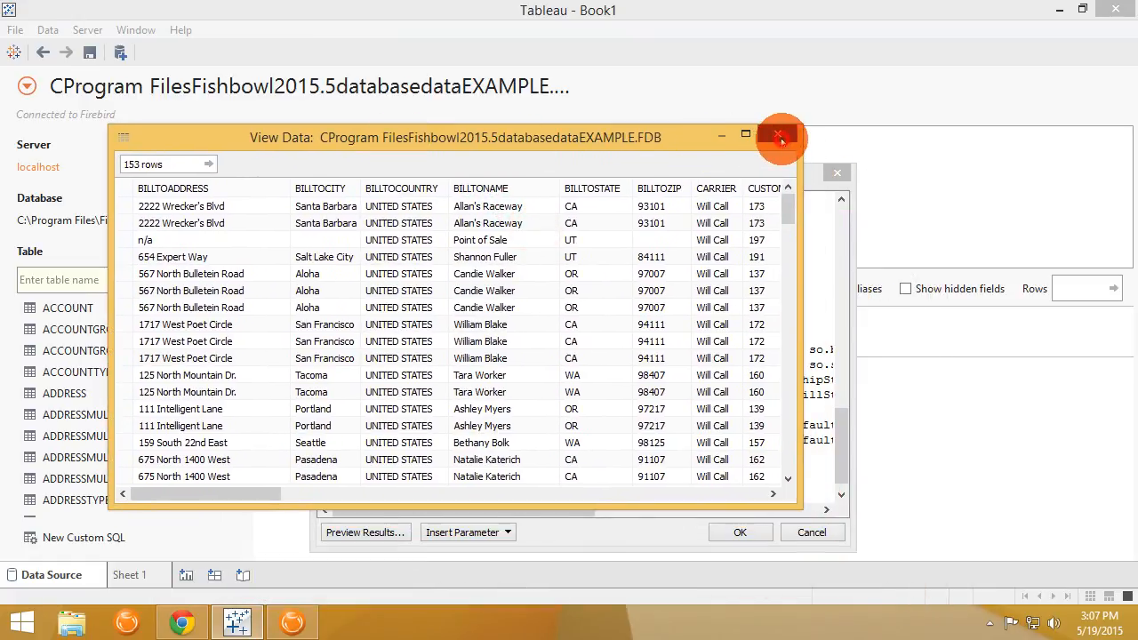
click(779, 138)
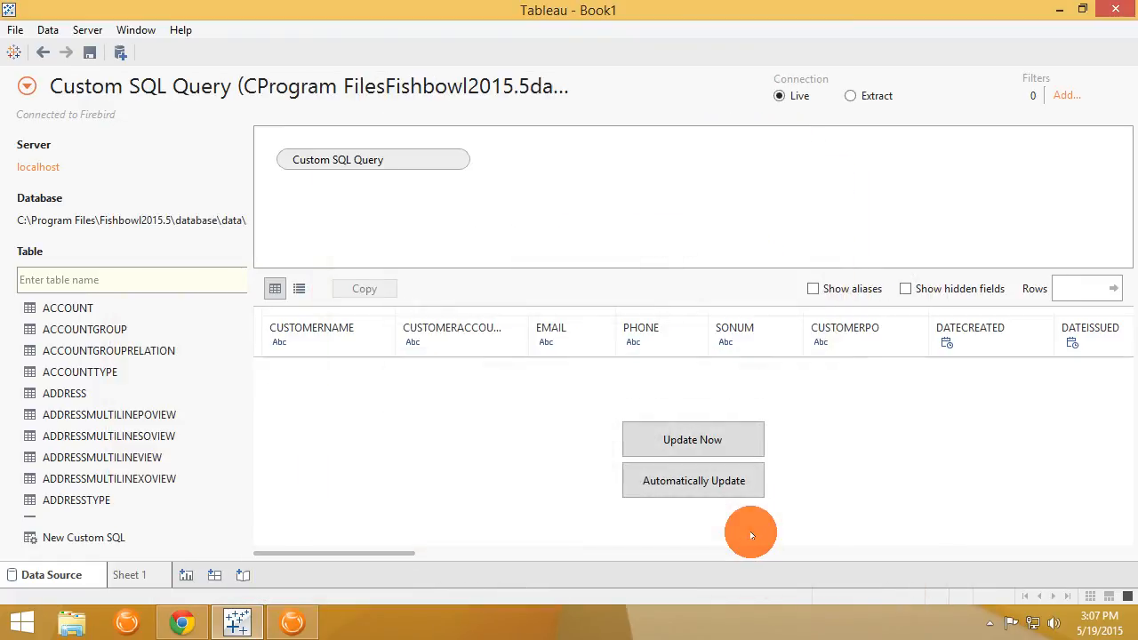
click(694, 439)
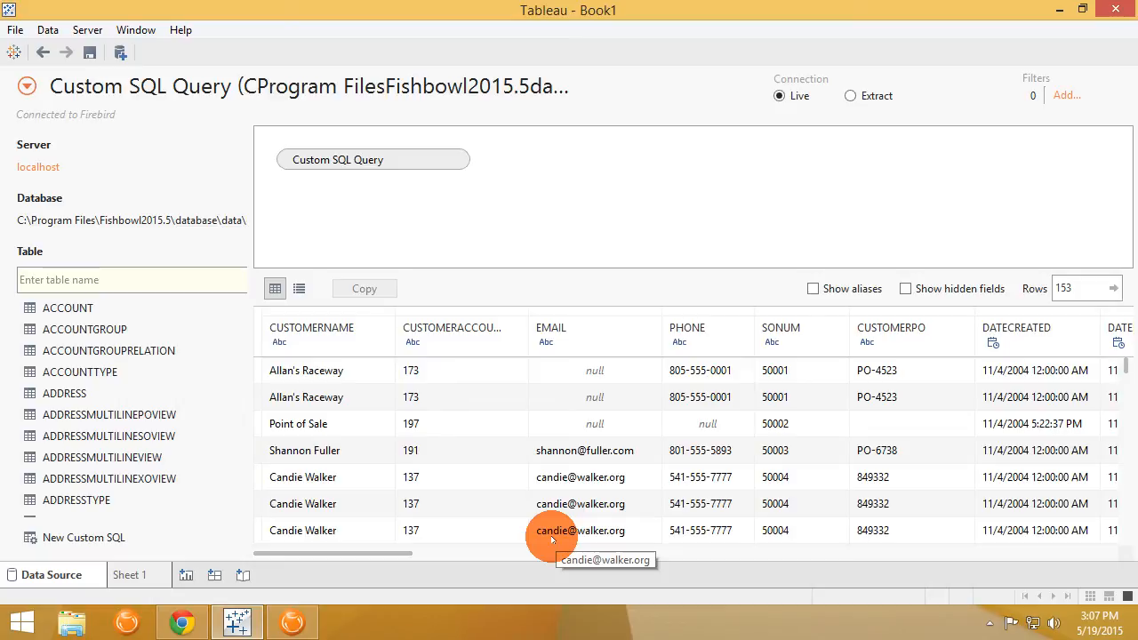
click(132, 576)
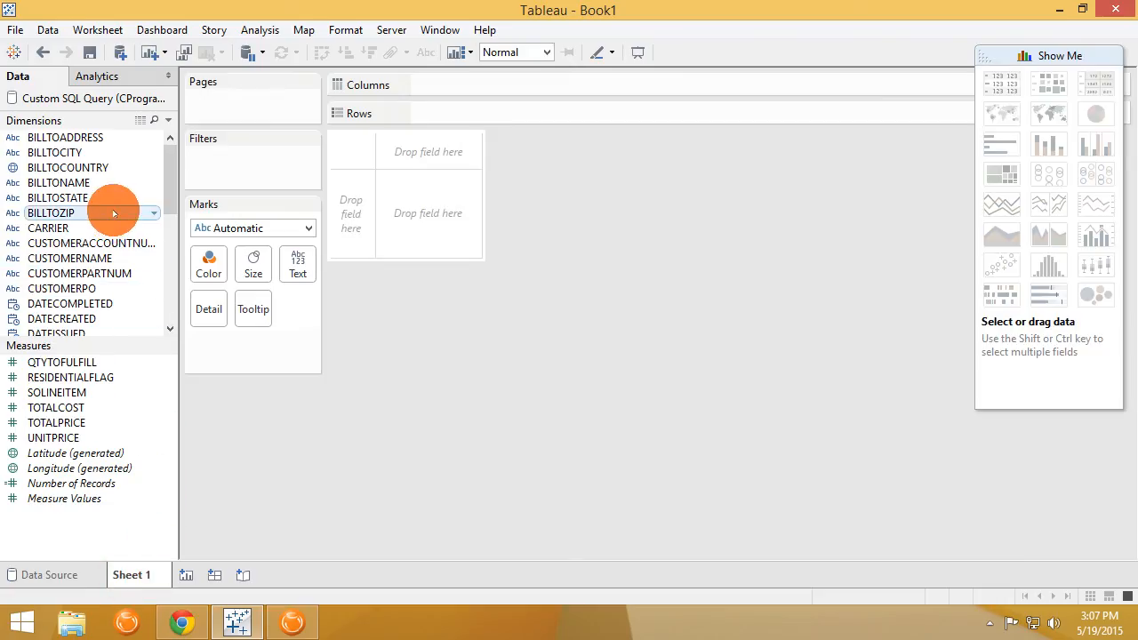
mouse_move(178, 187)
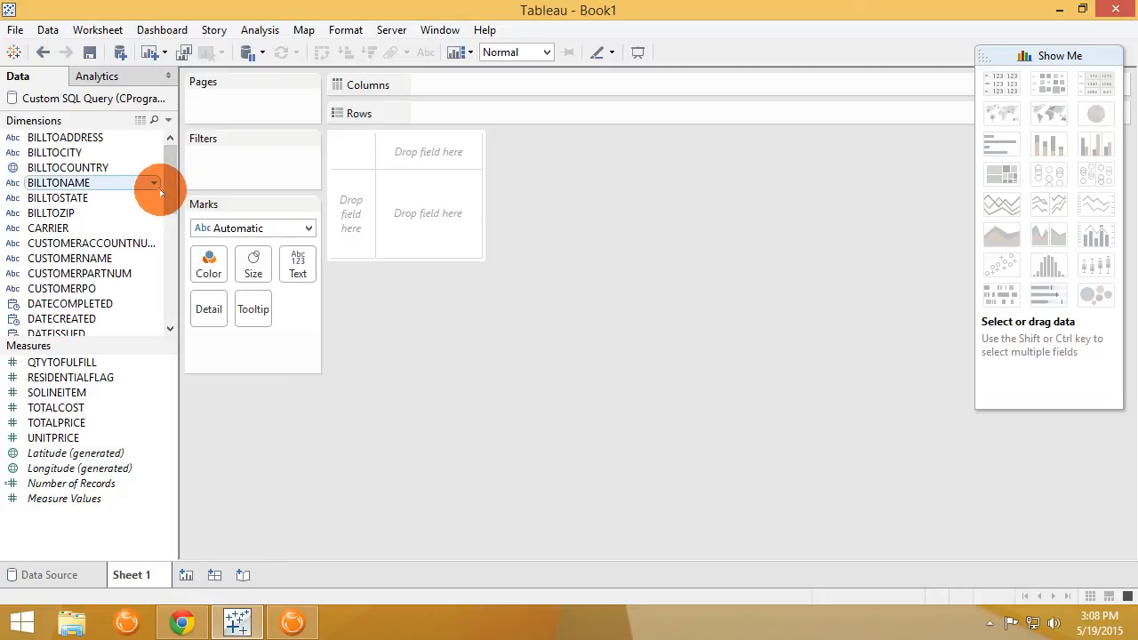
mouse_move(165, 199)
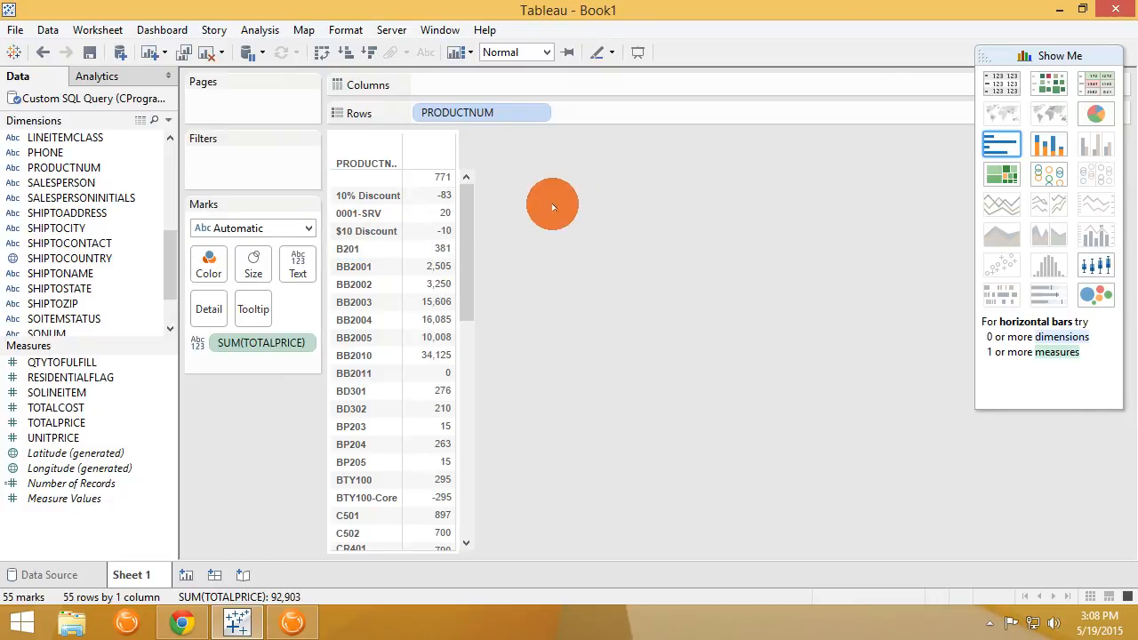
Show TOTALPRICE per PRODUCTNUM as horizontal bars via Show Me, then start Sheet 2
click(1001, 144)
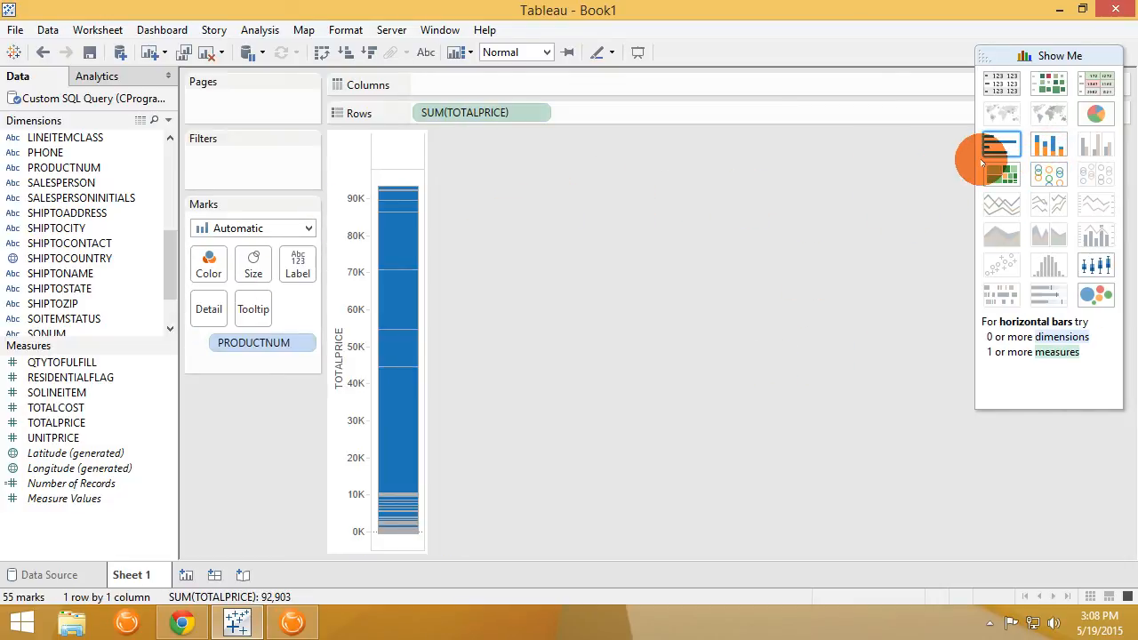
click(1001, 143)
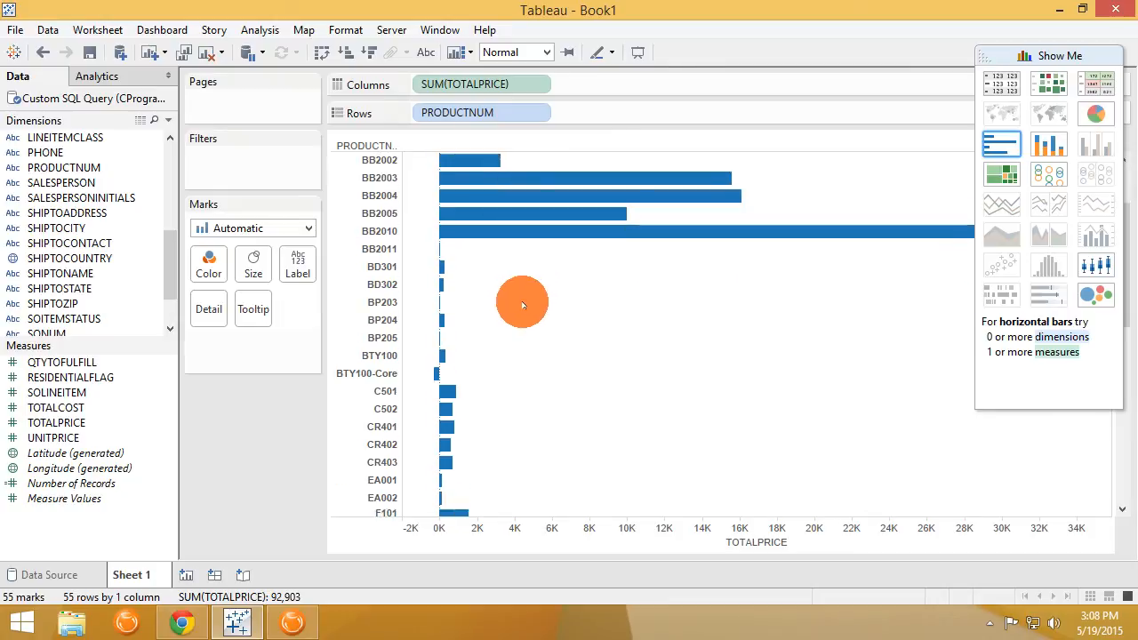
scroll(down, 3)
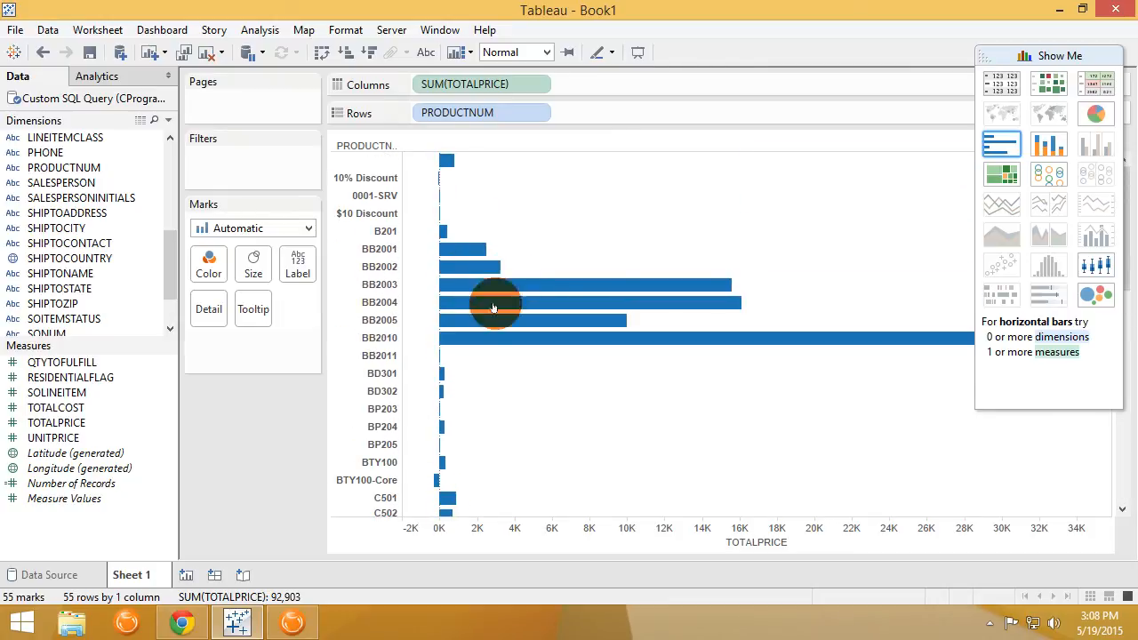
click(187, 574)
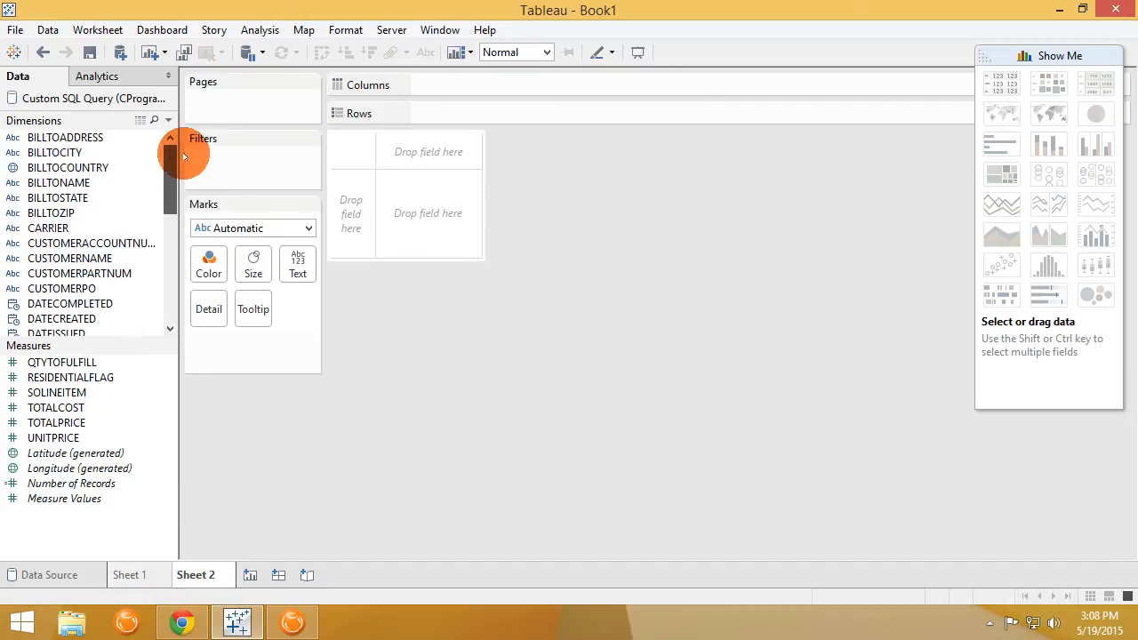
Give SHIPTOSTATE the State/Province geographic role and show state TOTALPRICE as a filled map
scroll(down, 3)
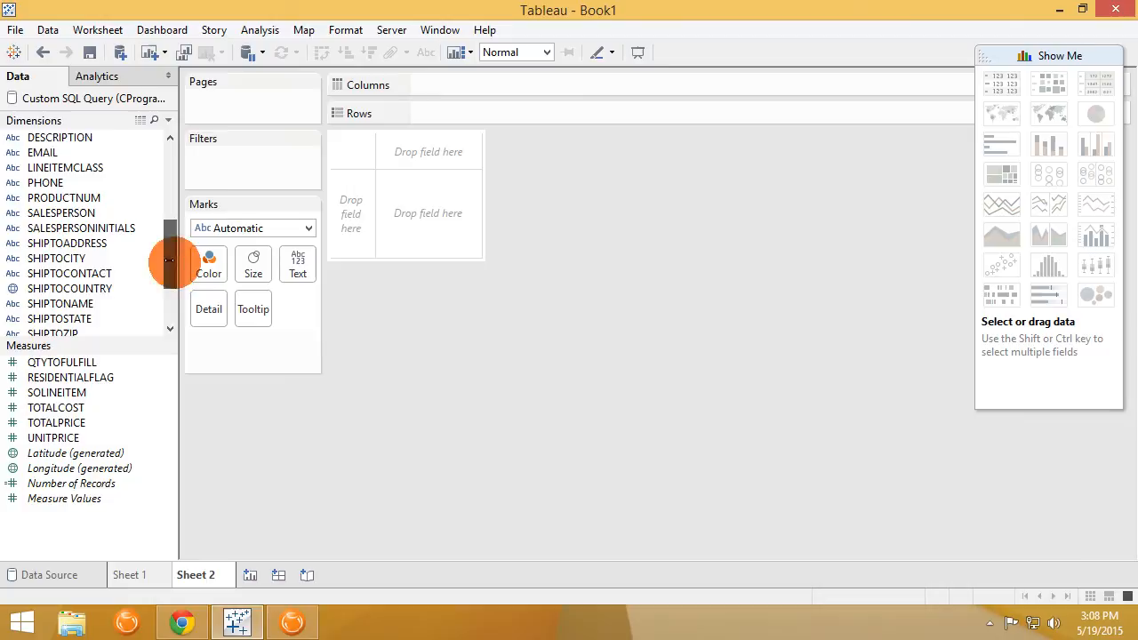
click(60, 318)
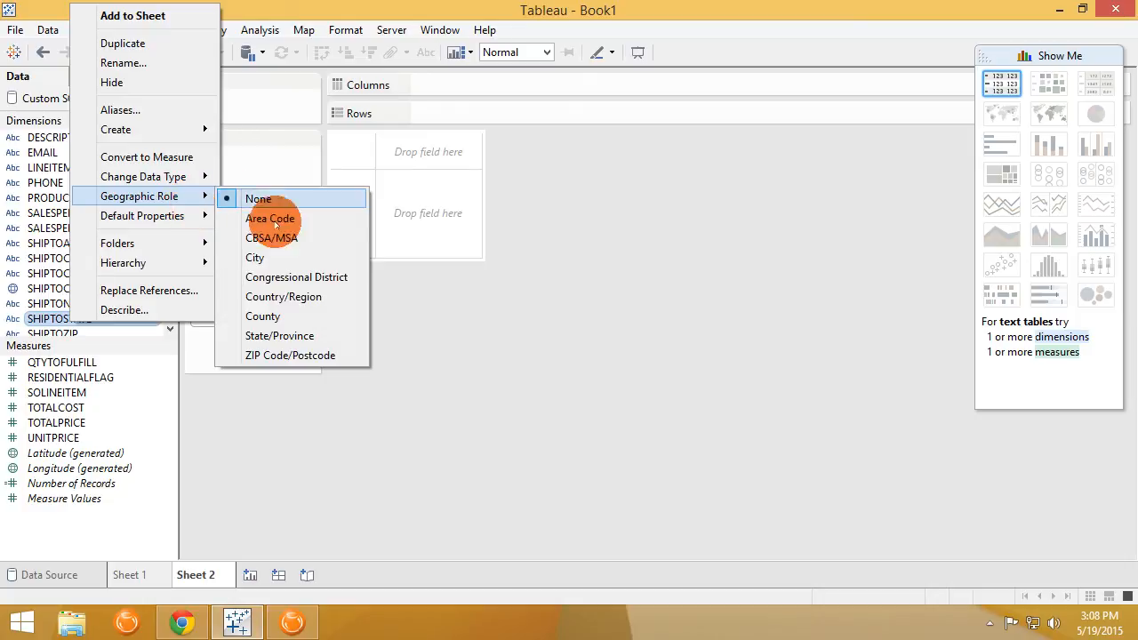
mouse_move(279, 336)
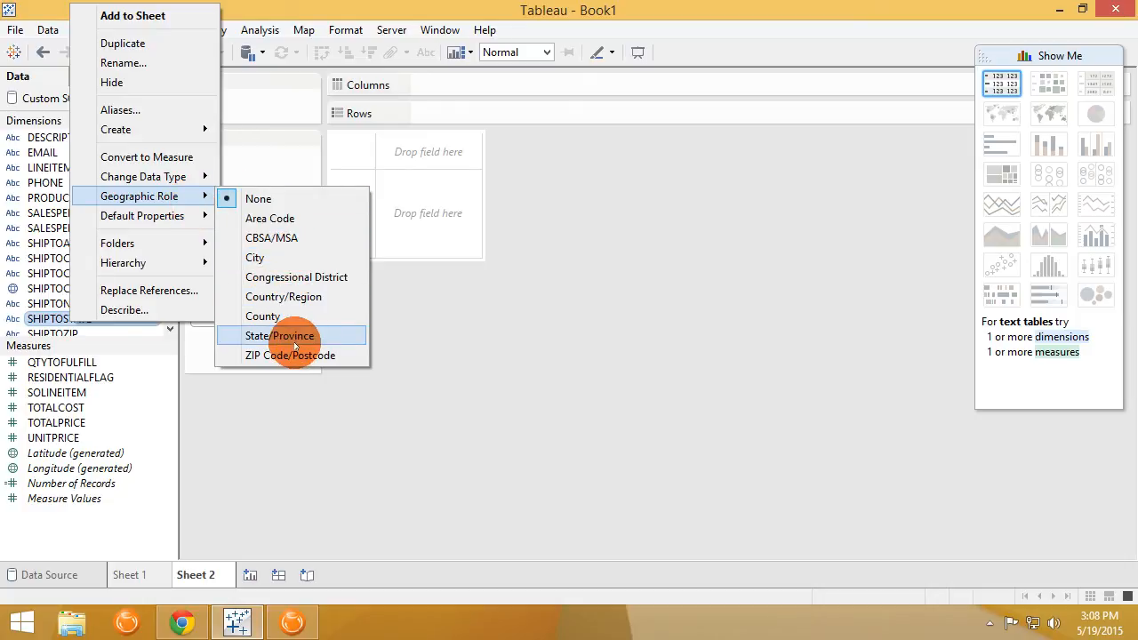
click(279, 334)
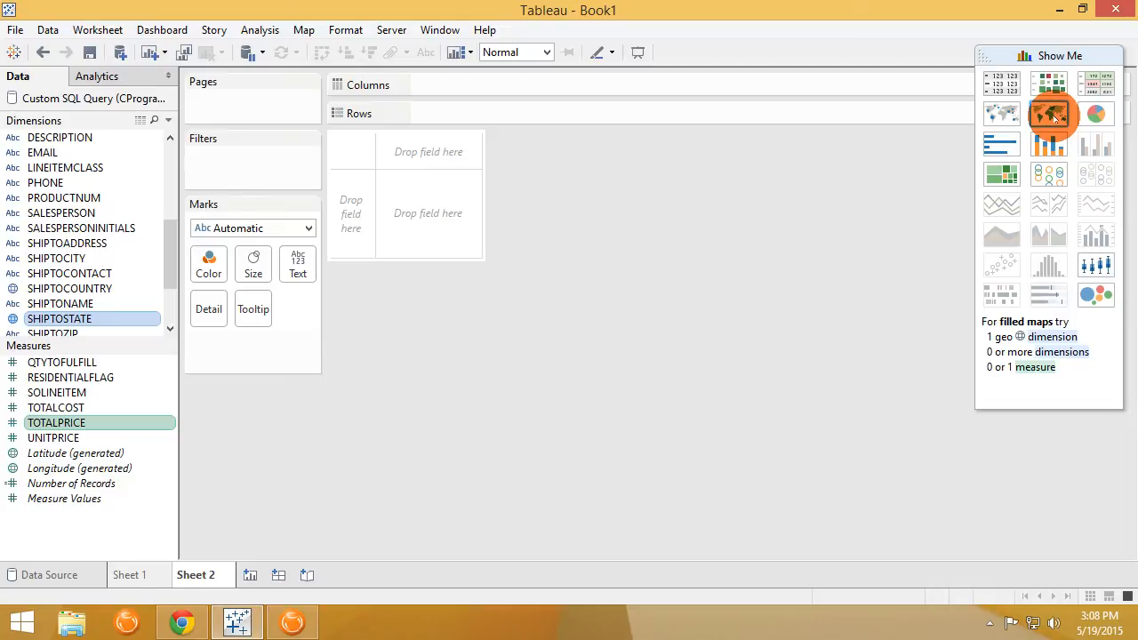
click(1052, 113)
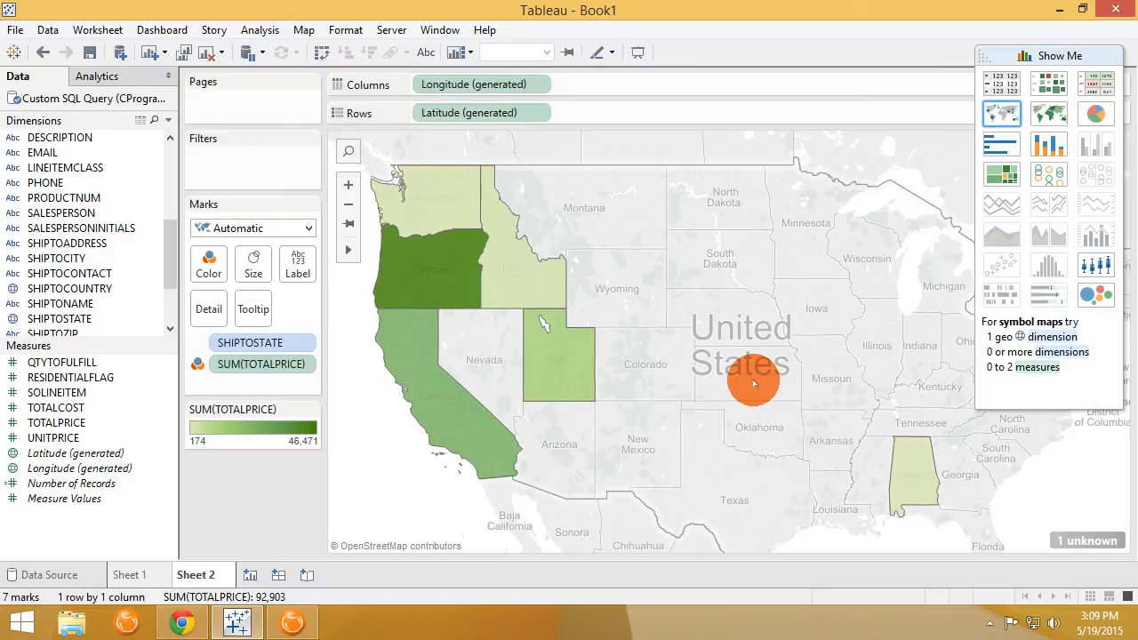
mouse_move(441, 263)
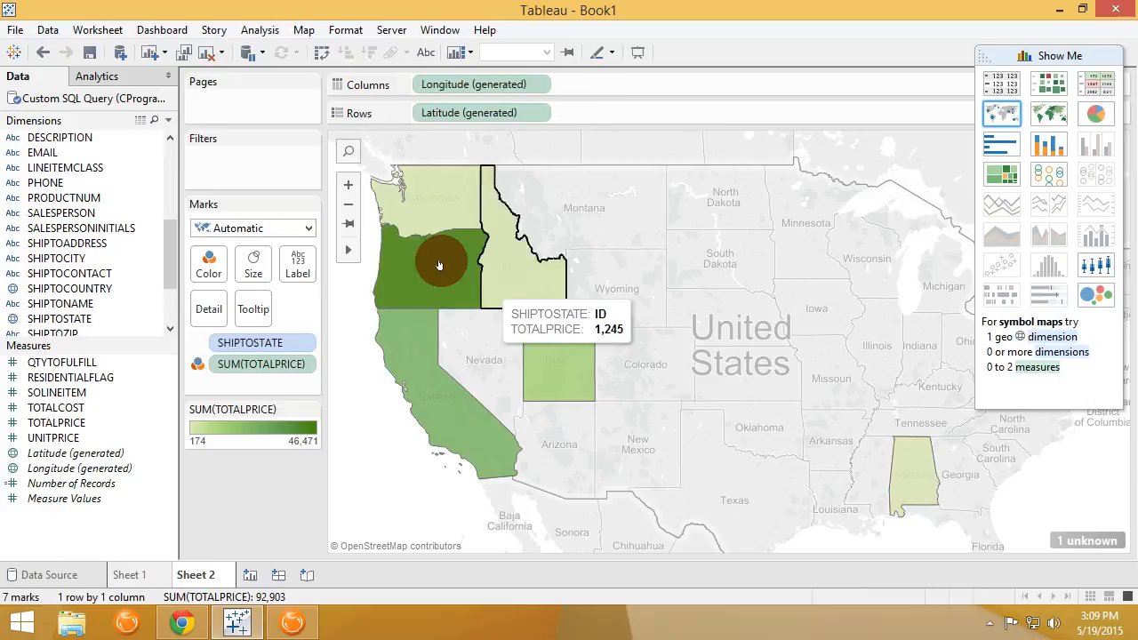
Select Oregon on the map and view its 42 underlying order rows
click(441, 263)
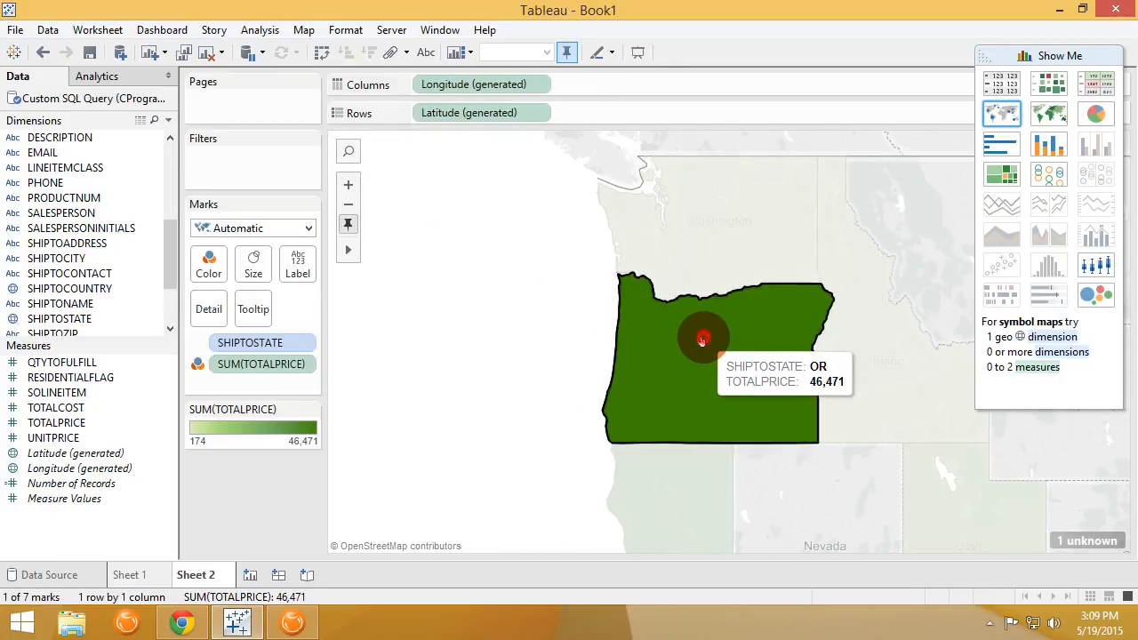
right_click(704, 338)
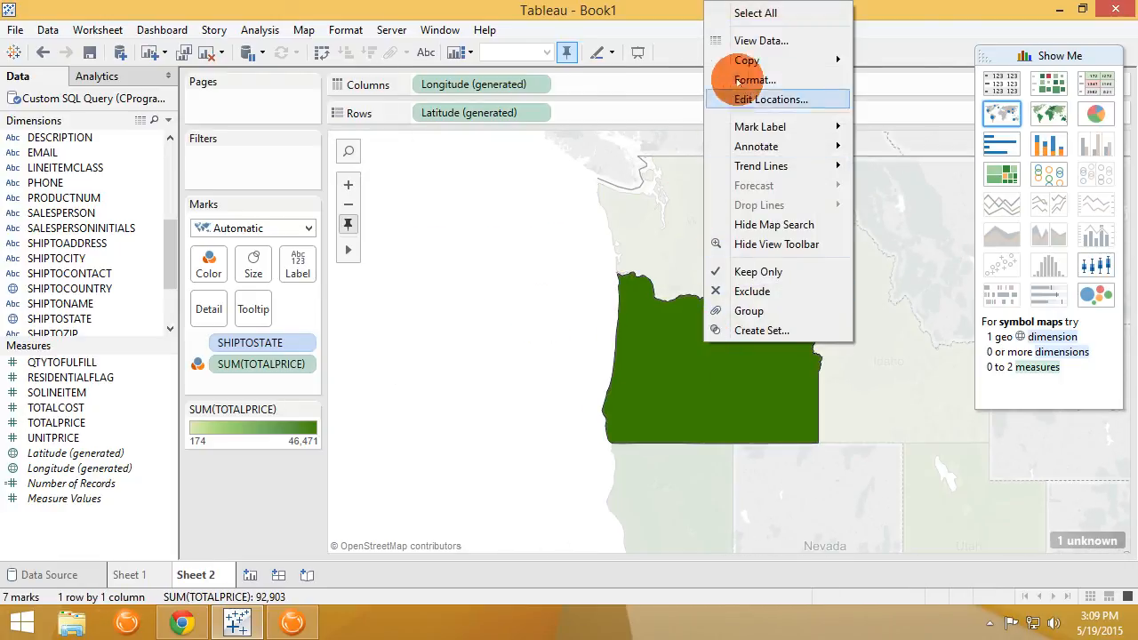
mouse_move(782, 39)
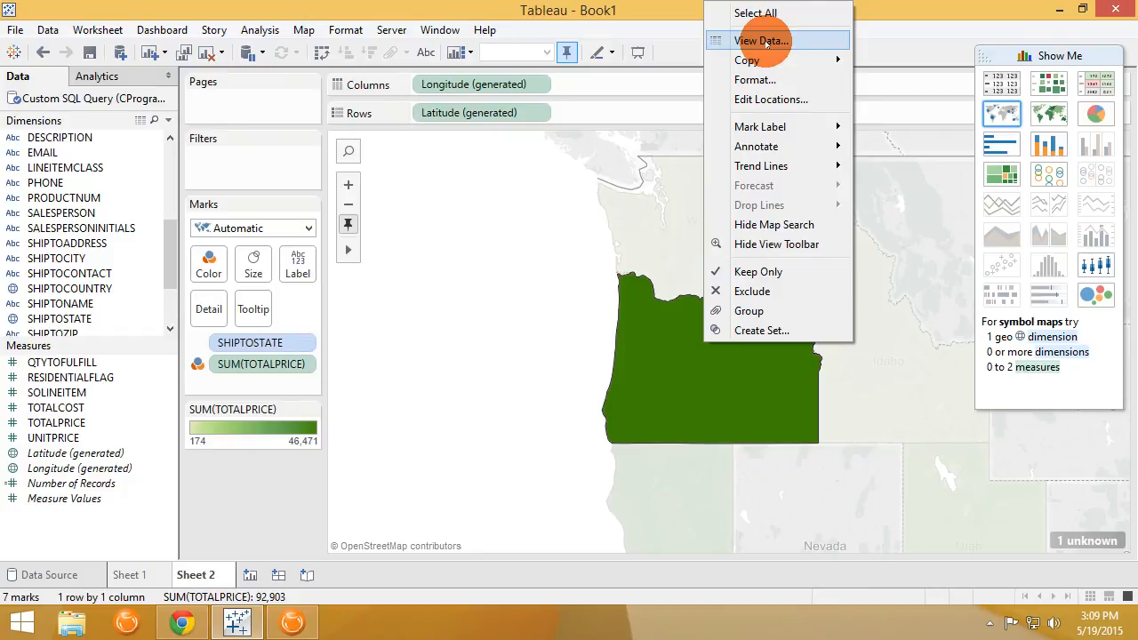
click(761, 40)
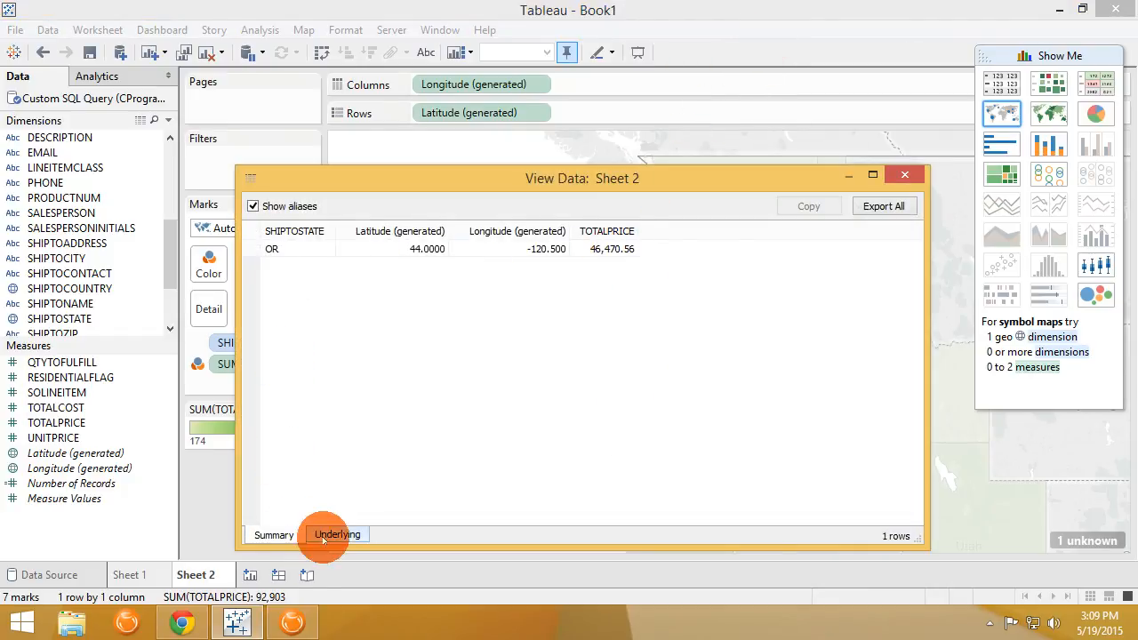
click(338, 534)
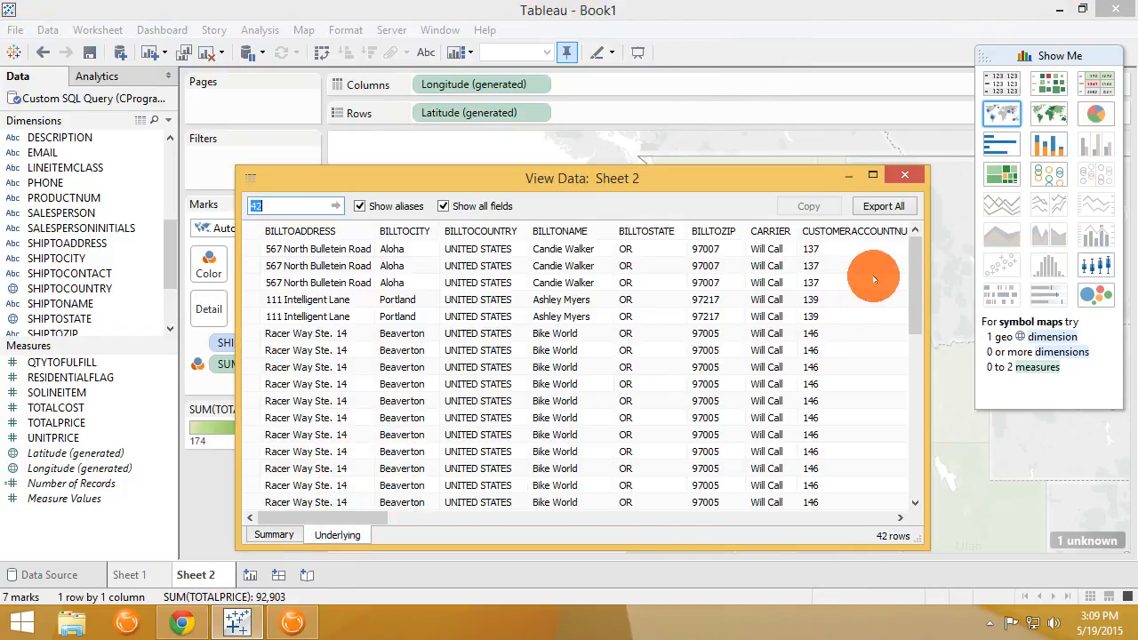
scroll(down, 3)
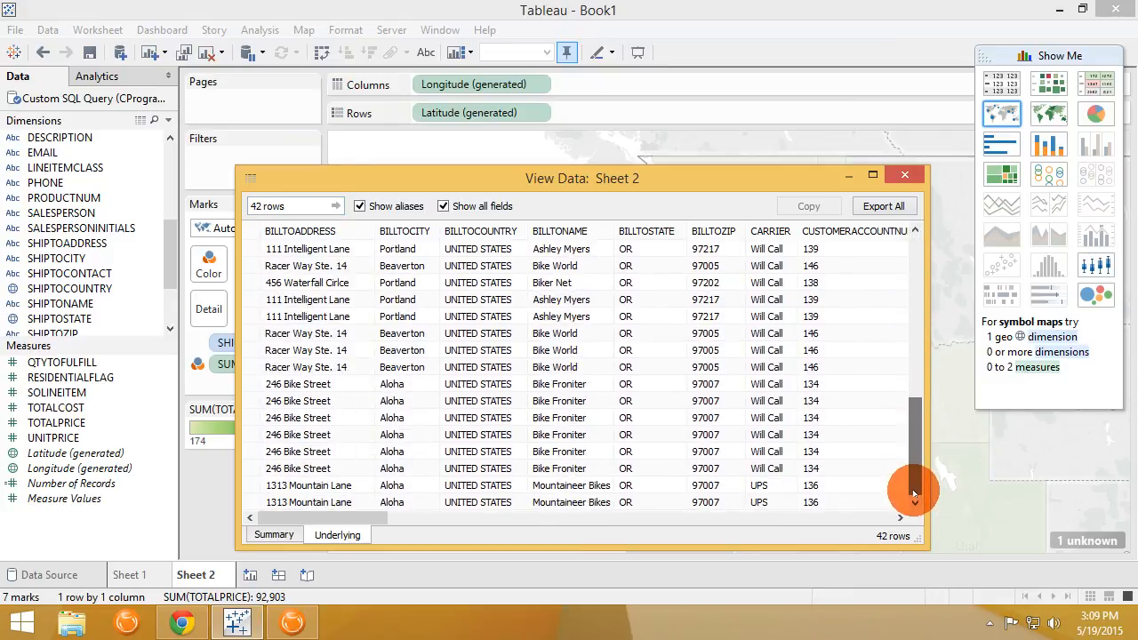
mouse_move(857, 476)
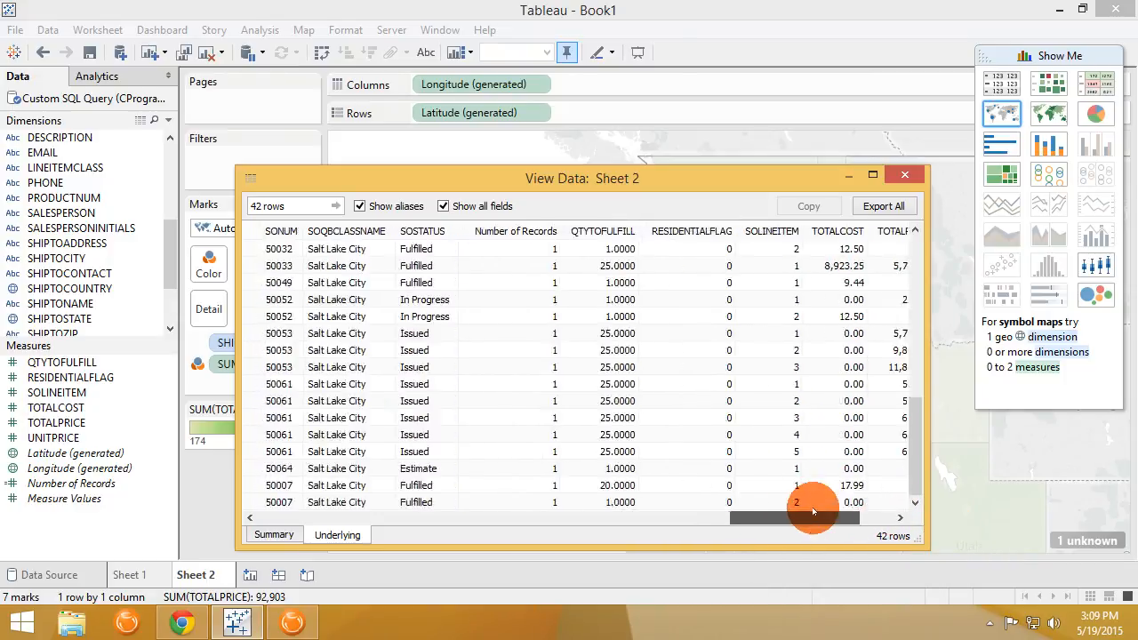
drag(814, 516, 928, 516)
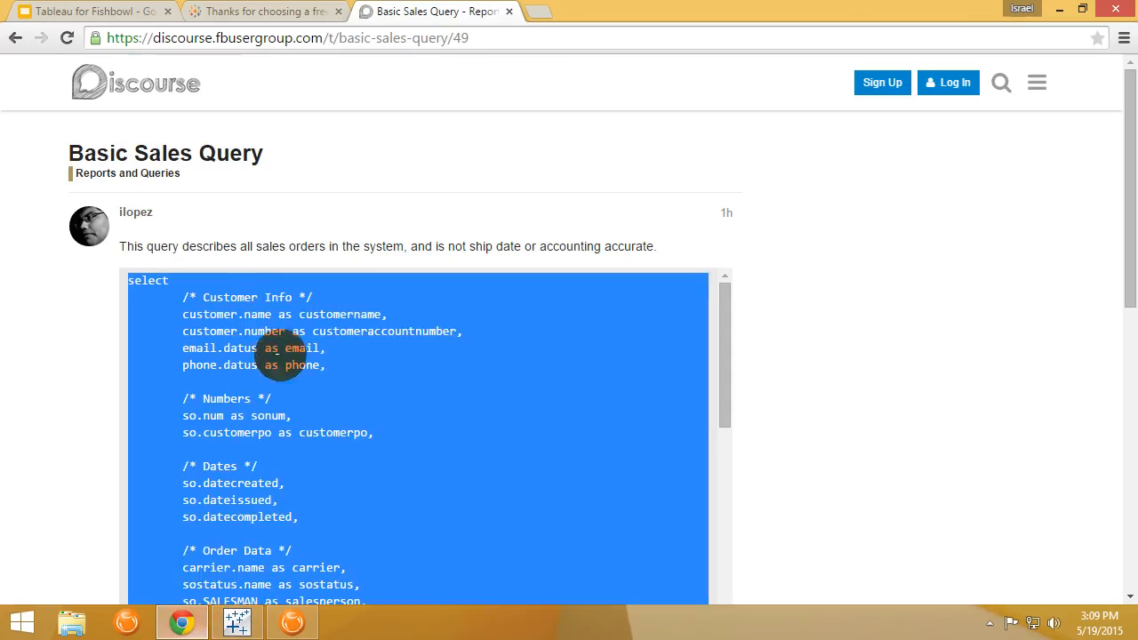
Switch to the Crash Course slide deck and present it full screen
click(80, 10)
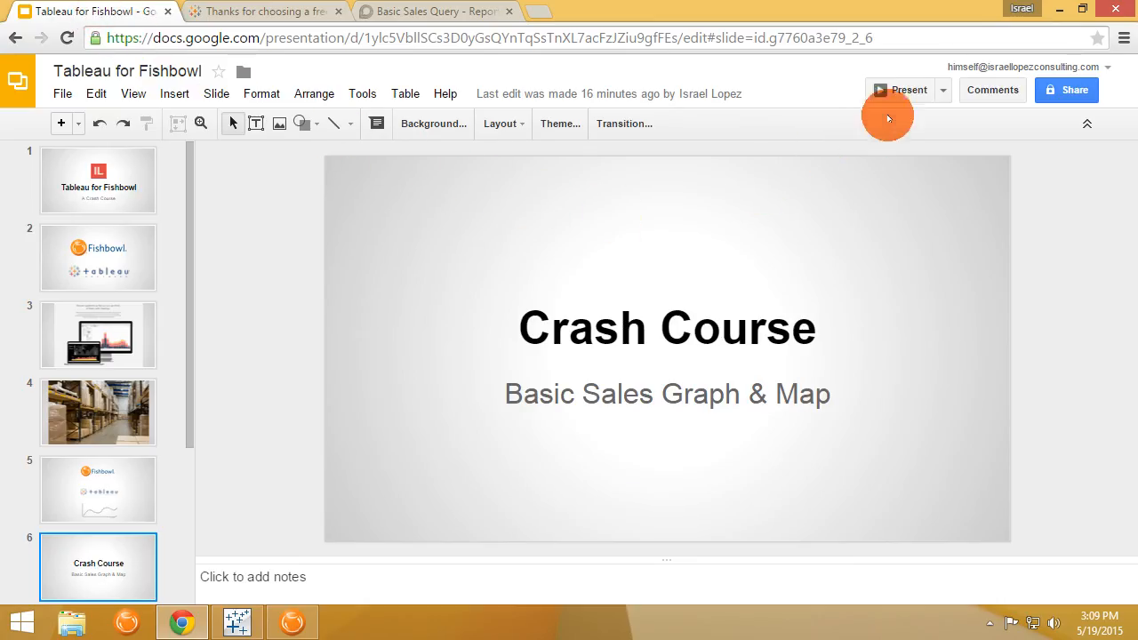
click(898, 89)
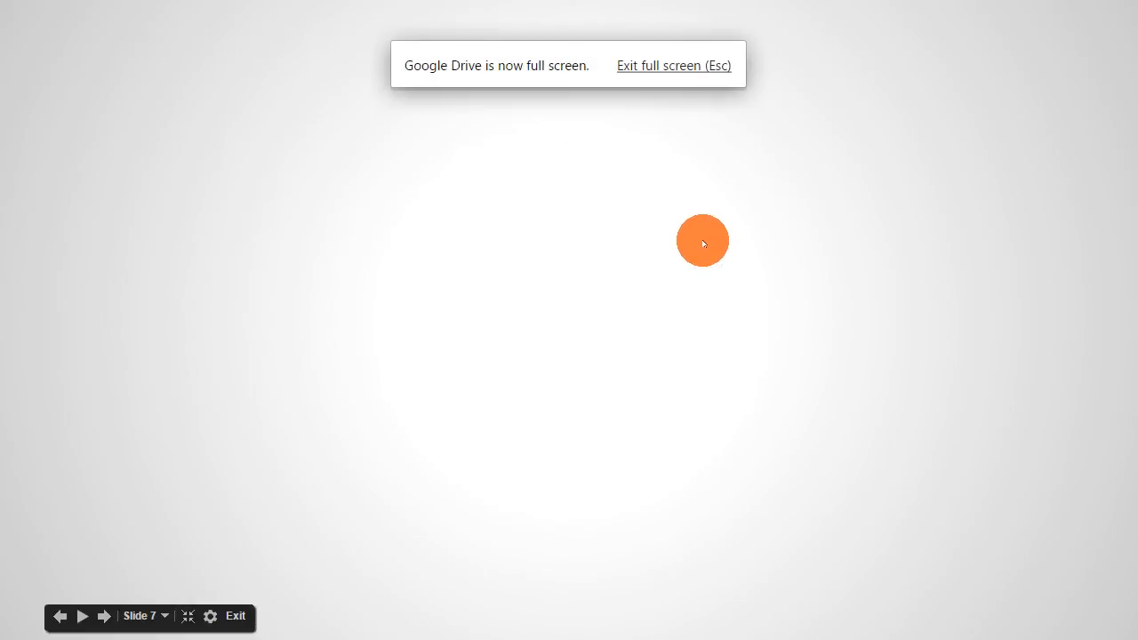